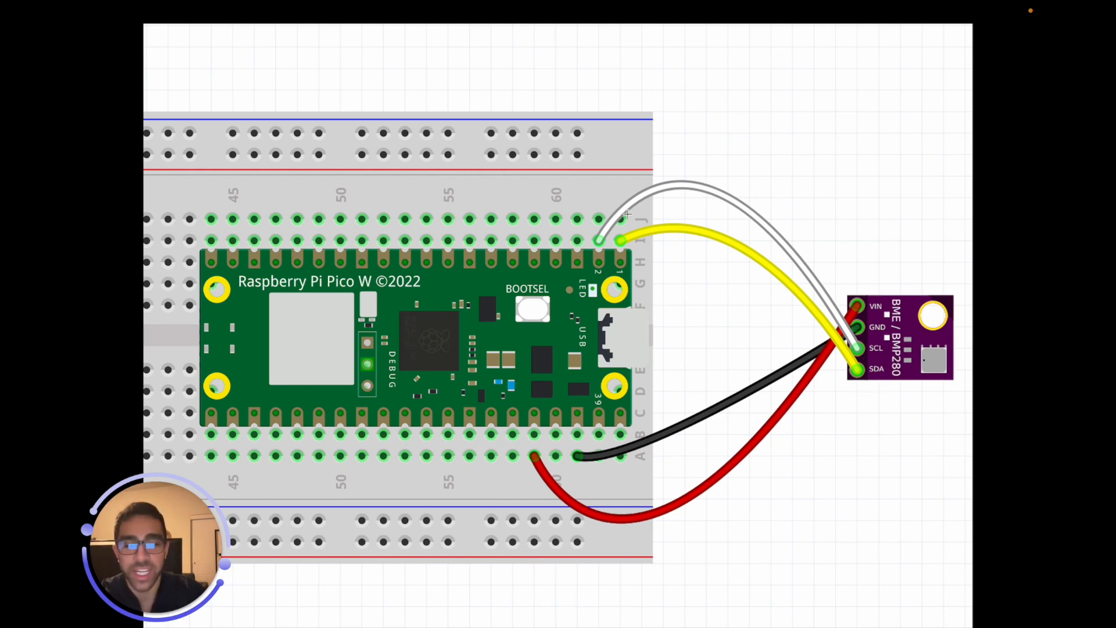
pyautogui.moveTo(704, 287)
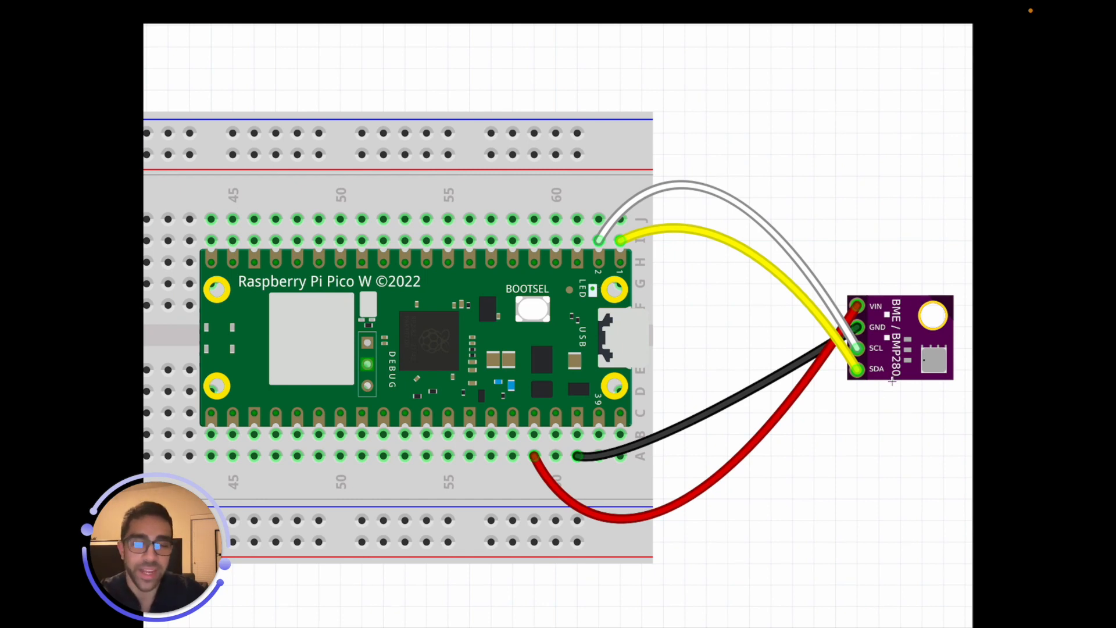
pyautogui.moveTo(685, 372)
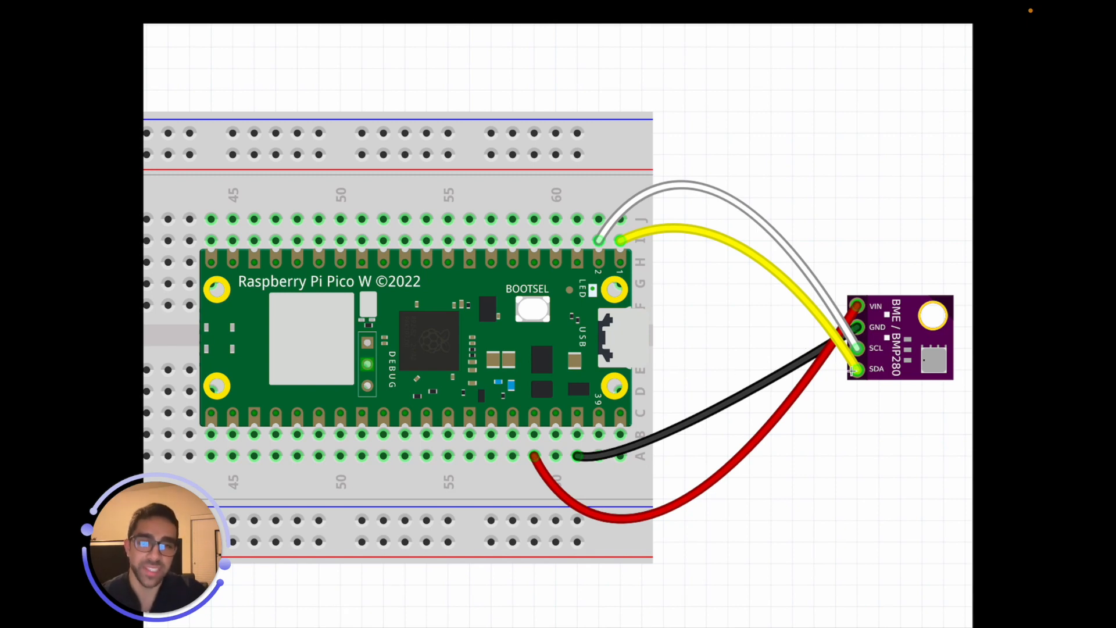
pyautogui.moveTo(697, 209)
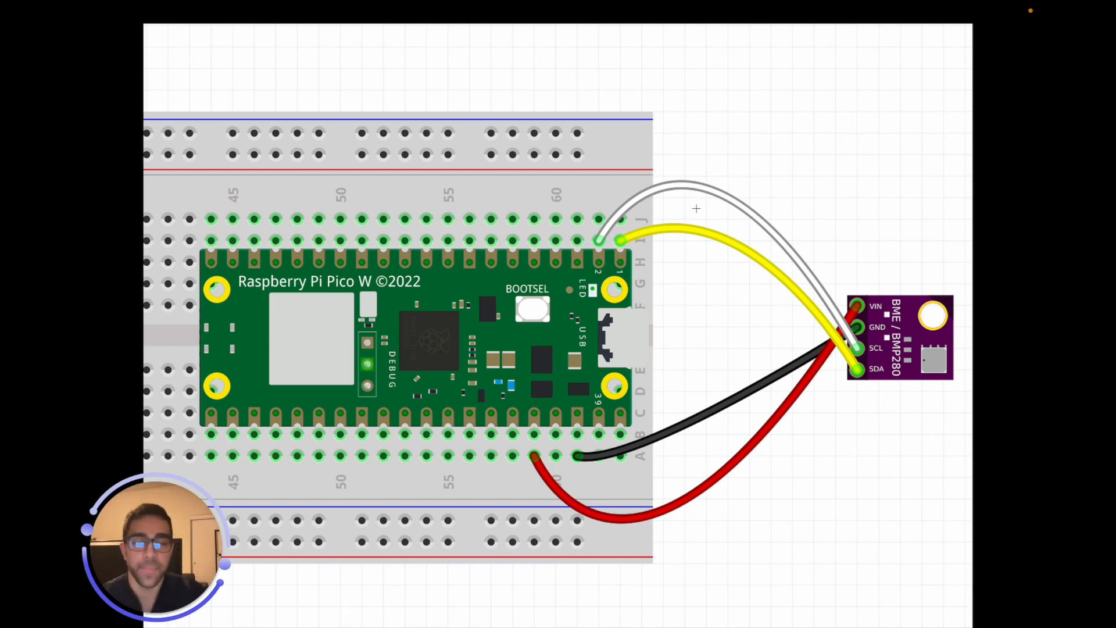
pyautogui.moveTo(813, 369)
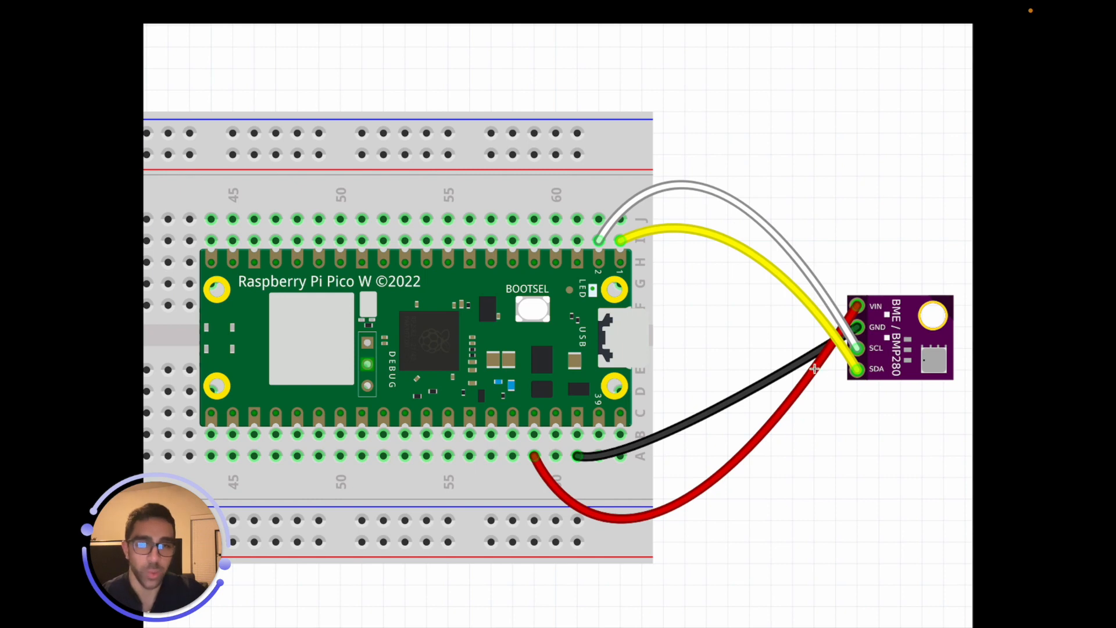
pyautogui.moveTo(658, 399)
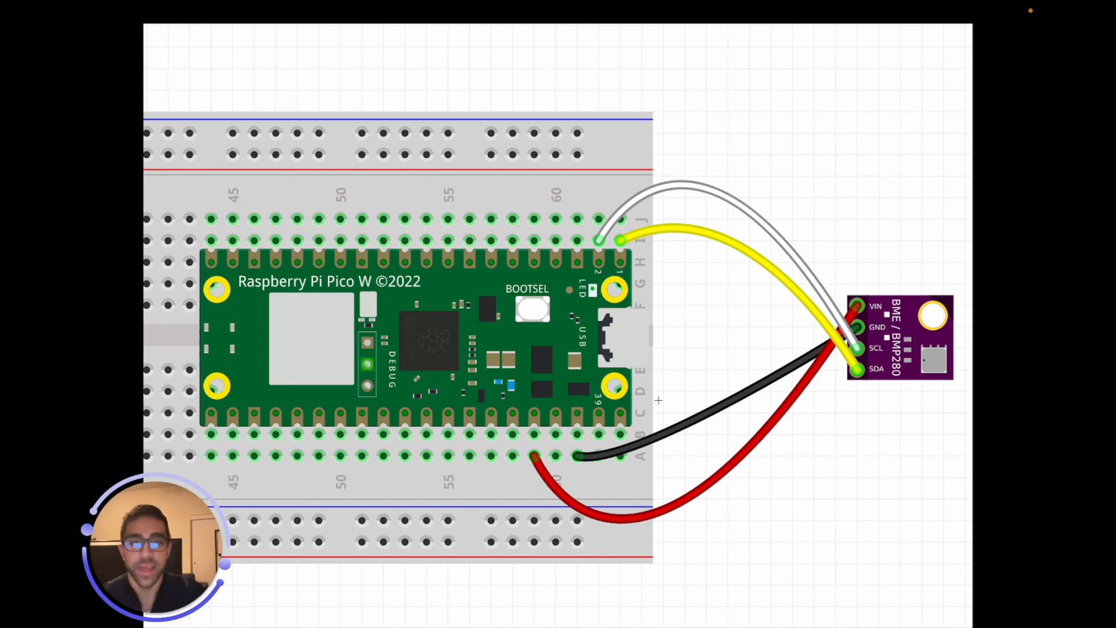
pyautogui.moveTo(577, 489)
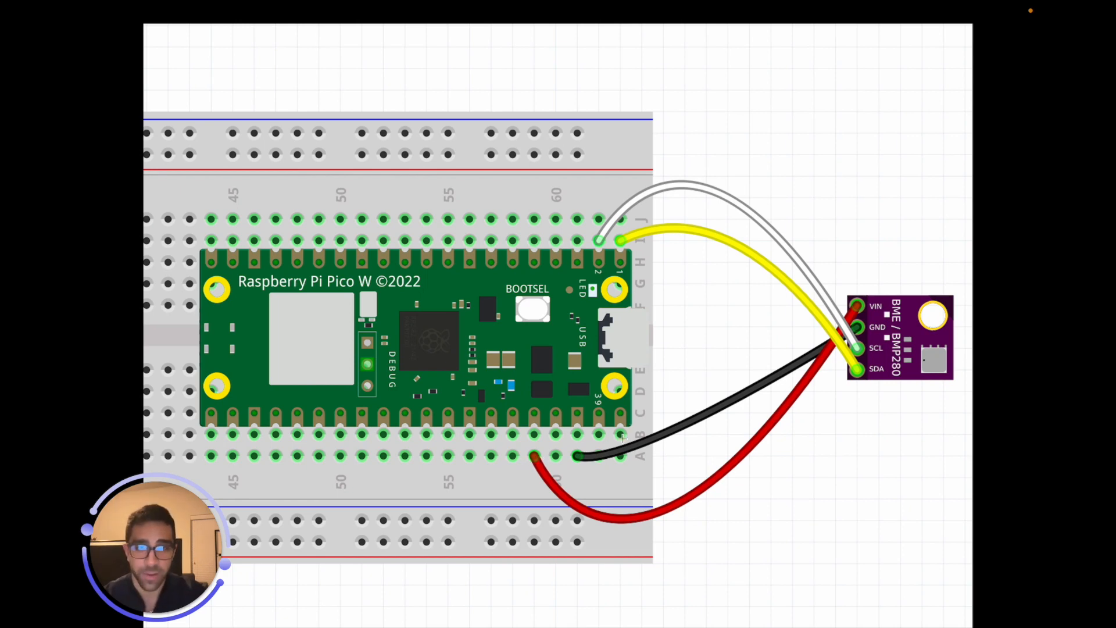
pyautogui.moveTo(804, 251)
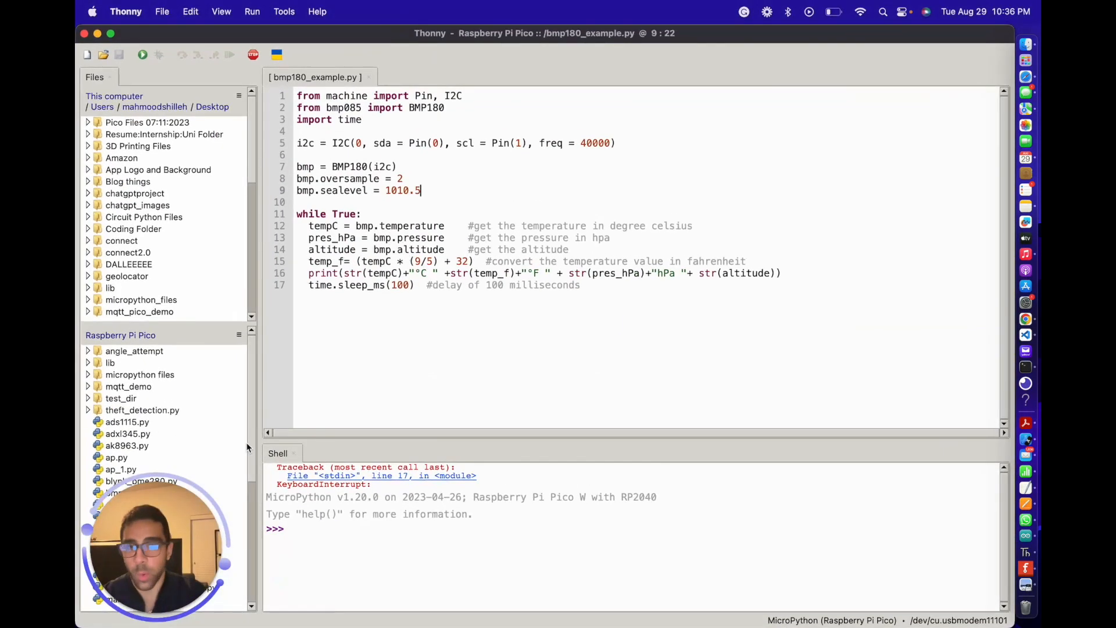
# Step: Dismiss the file actions menu and clear the highlight on the import lines
pyautogui.scroll(-3)
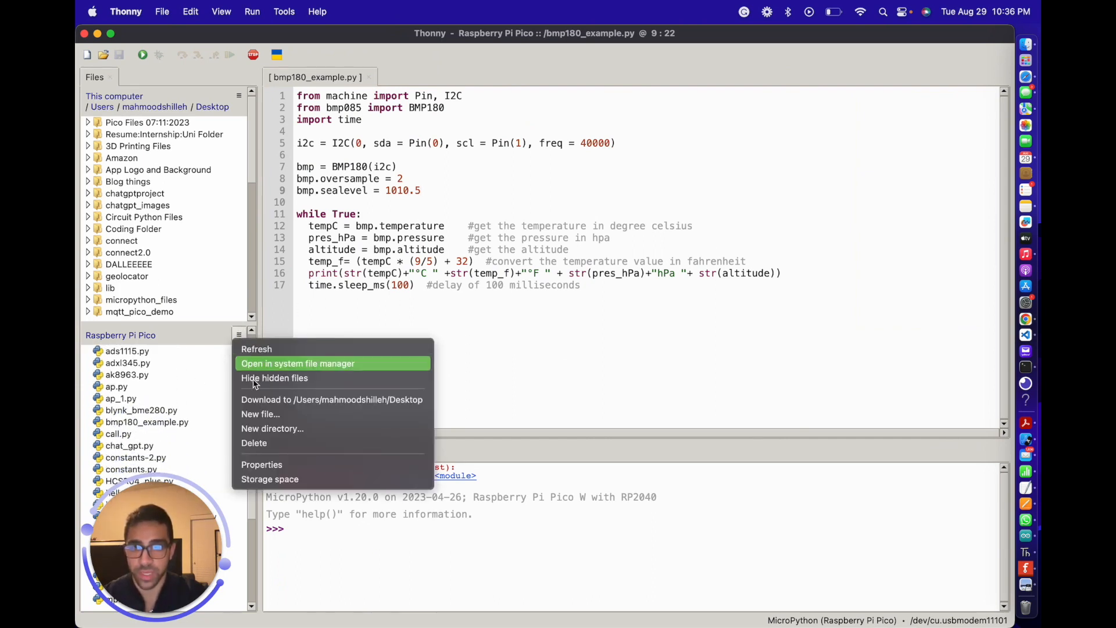
pyautogui.click(615, 290)
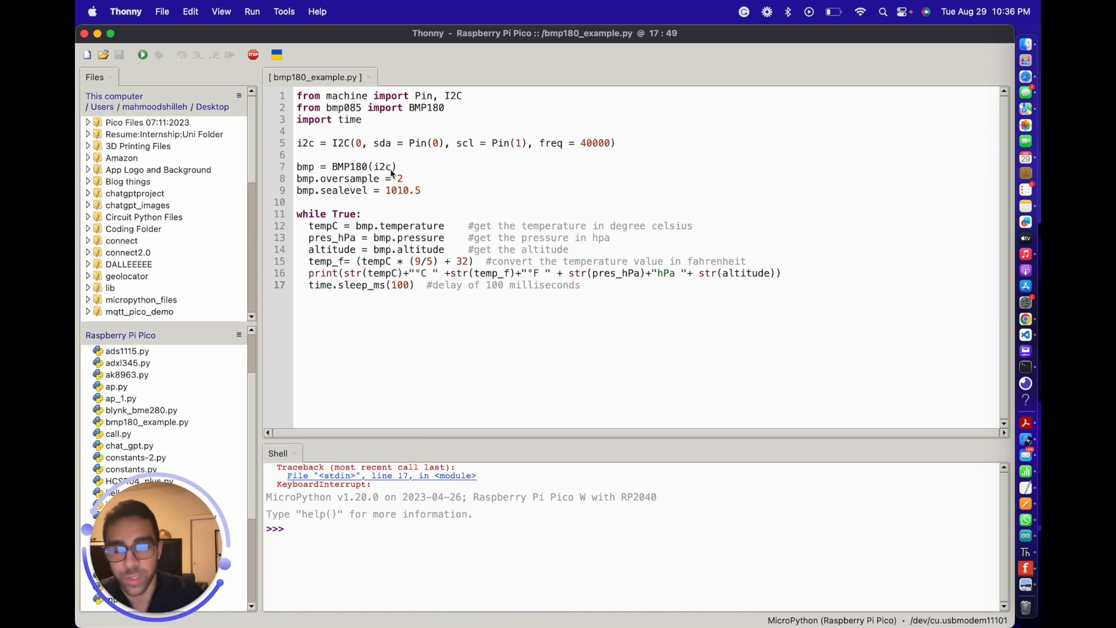
pyautogui.click(580, 285)
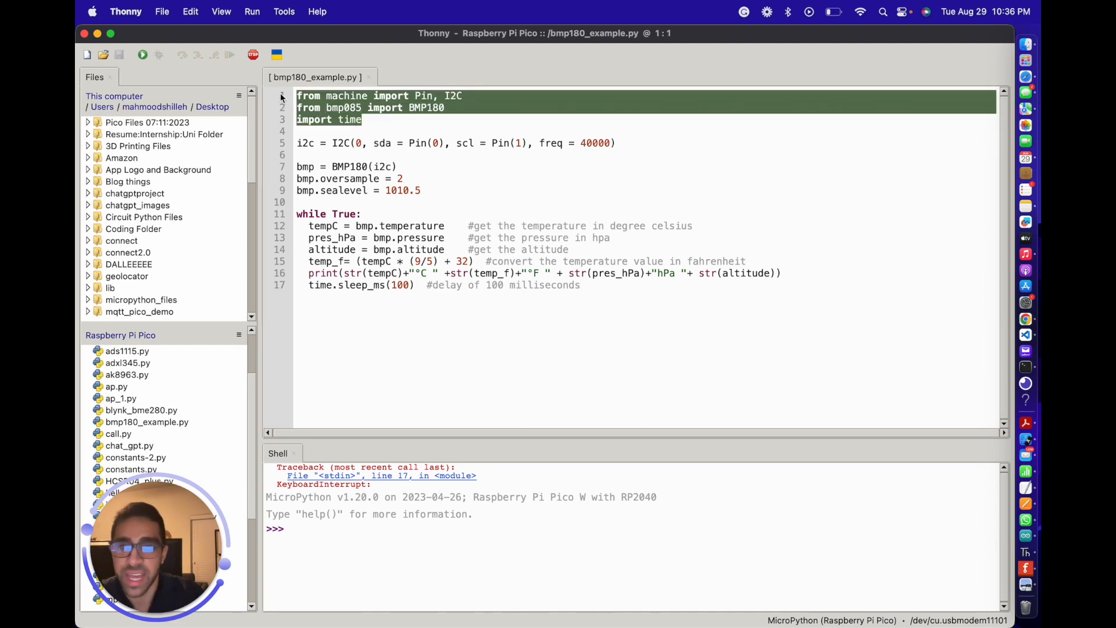
pyautogui.click(377, 107)
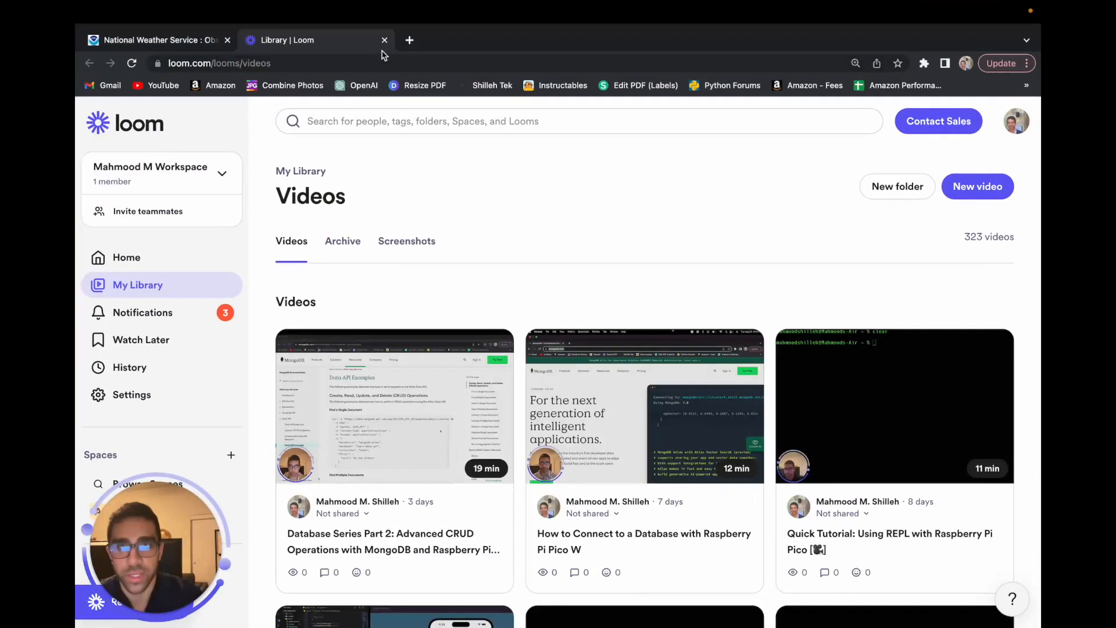
# Step: Search 'bmp085 micropython' and open bmp085.py from the BMP085_BMP180 GitHub repository
pyautogui.click(384, 40)
pyautogui.write('bmp08')
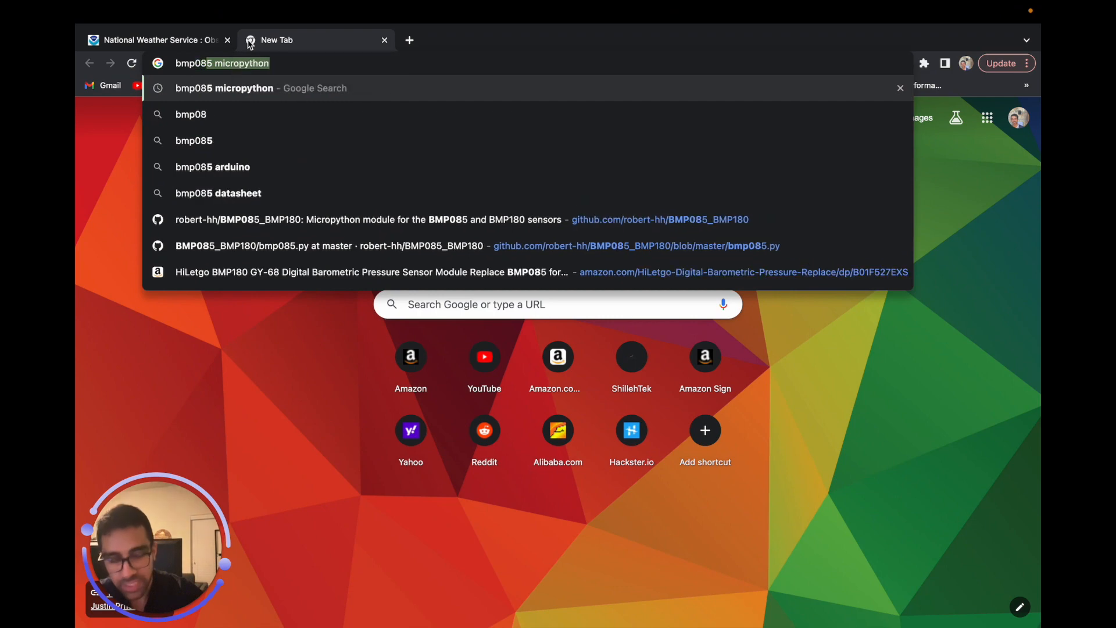
pyautogui.press('Return')
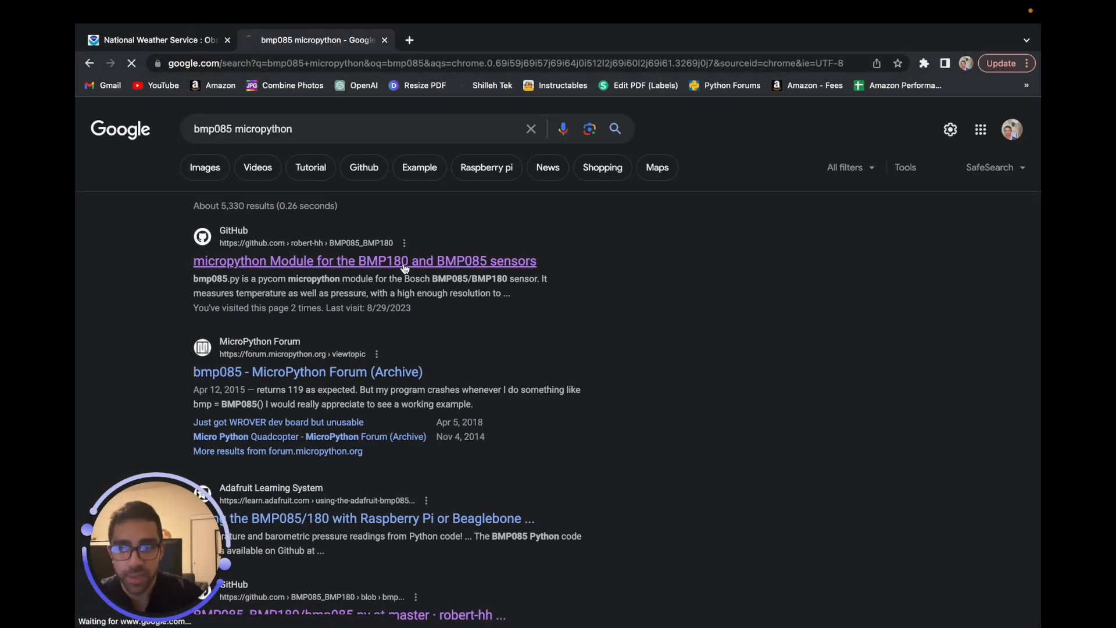
pyautogui.click(365, 260)
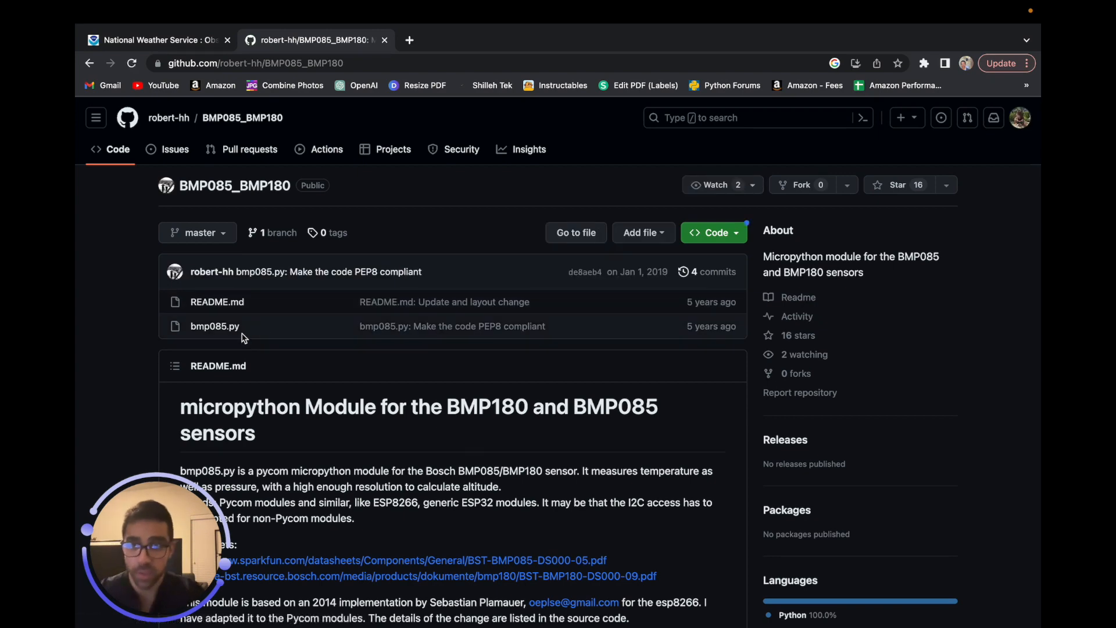
pyautogui.moveTo(214, 326)
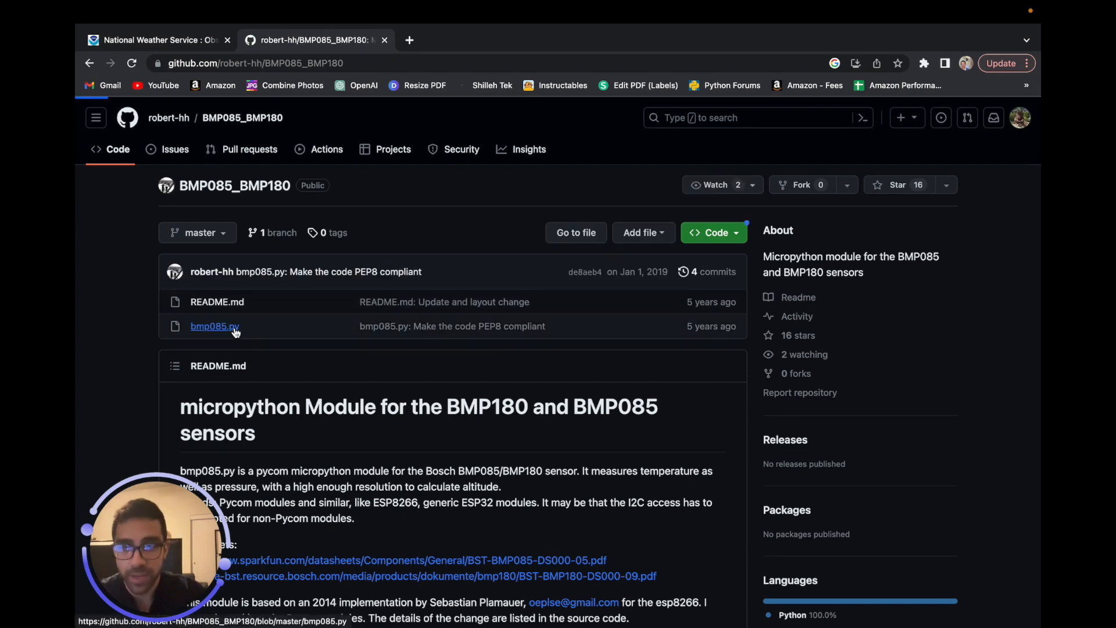
pyautogui.click(214, 326)
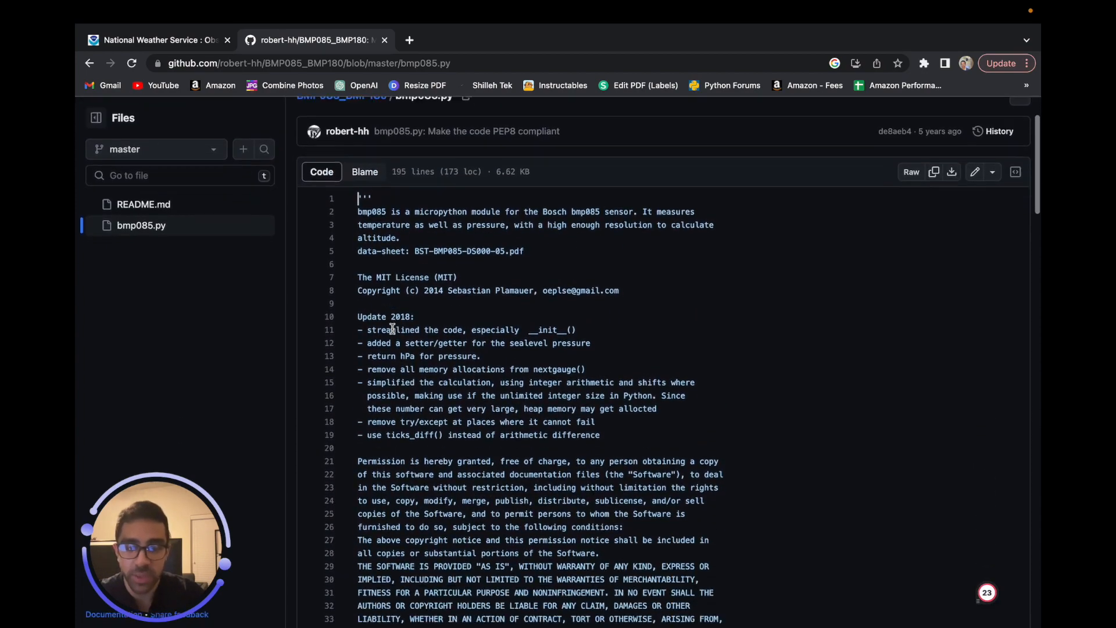
pyautogui.scroll(-3)
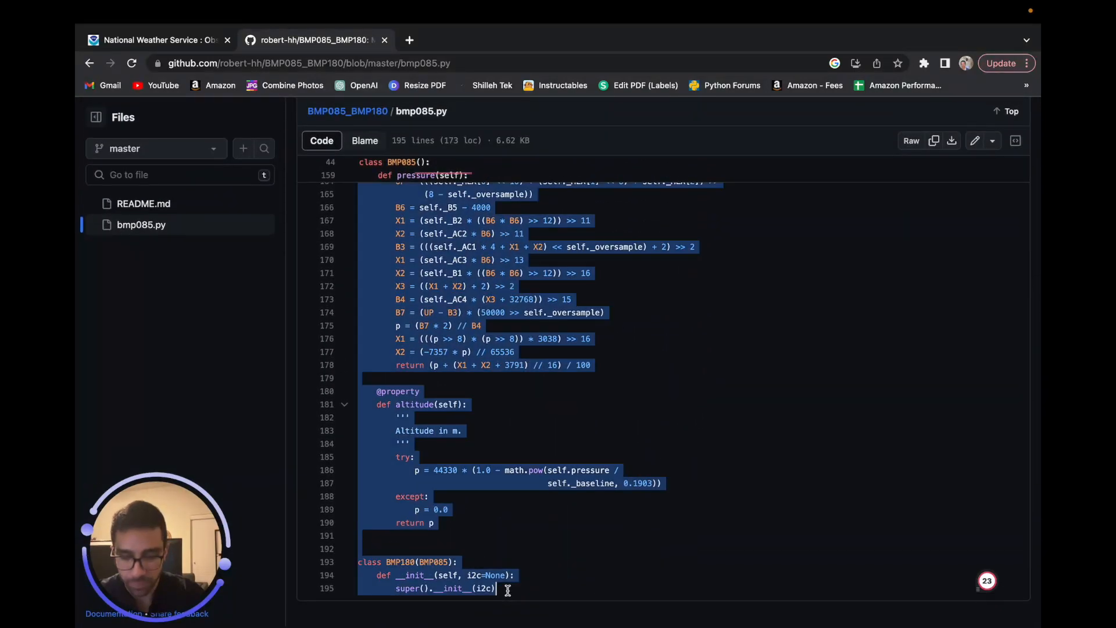
pyautogui.moveTo(448, 449)
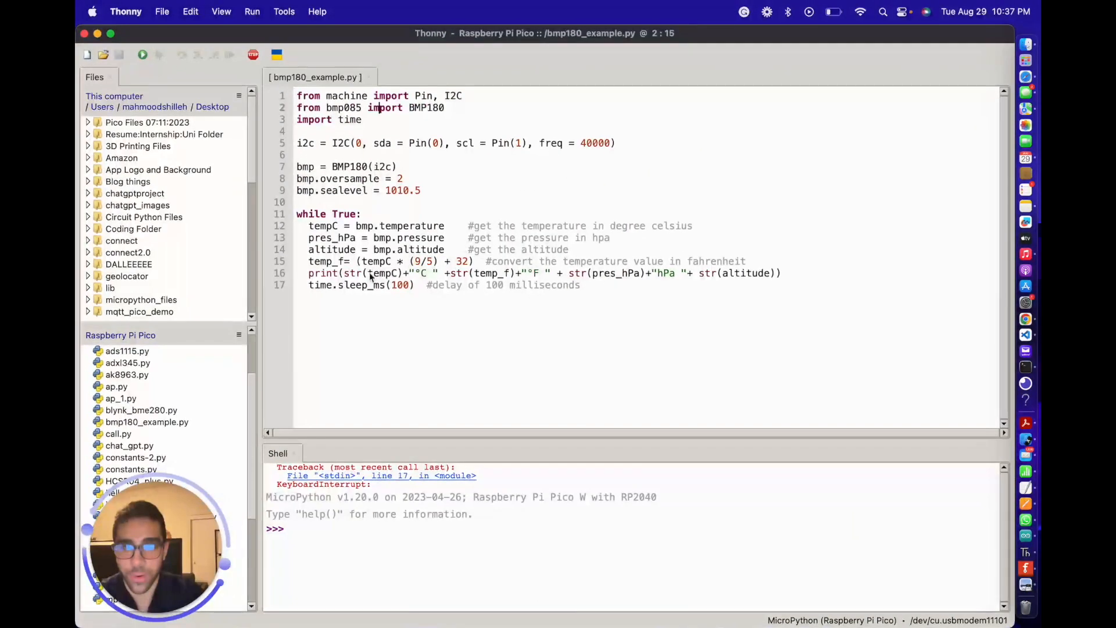
pyautogui.moveTo(221, 395)
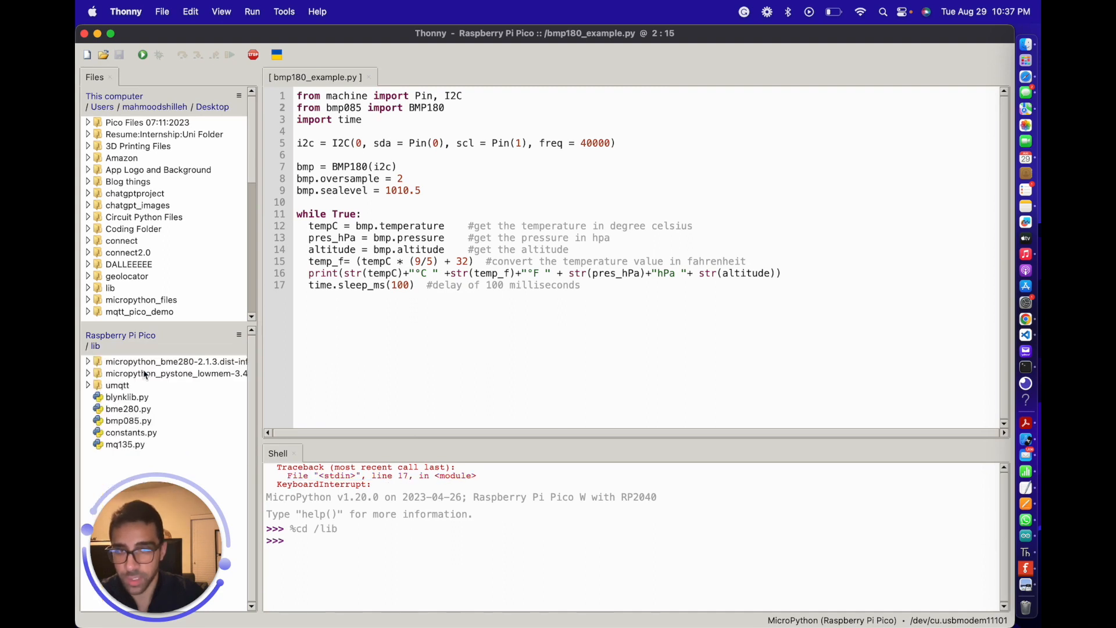
pyautogui.moveTo(128, 431)
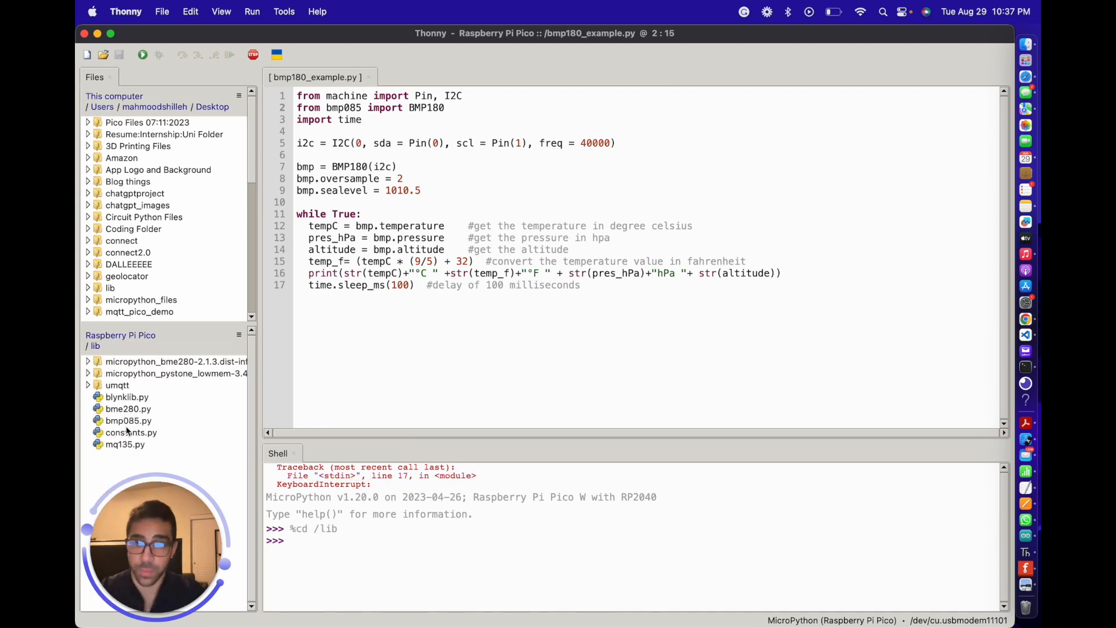
# Step: Briefly view bmp085.py from the Pico's lib folder, then return to bmp180_example.py
pyautogui.doubleClick(128, 421)
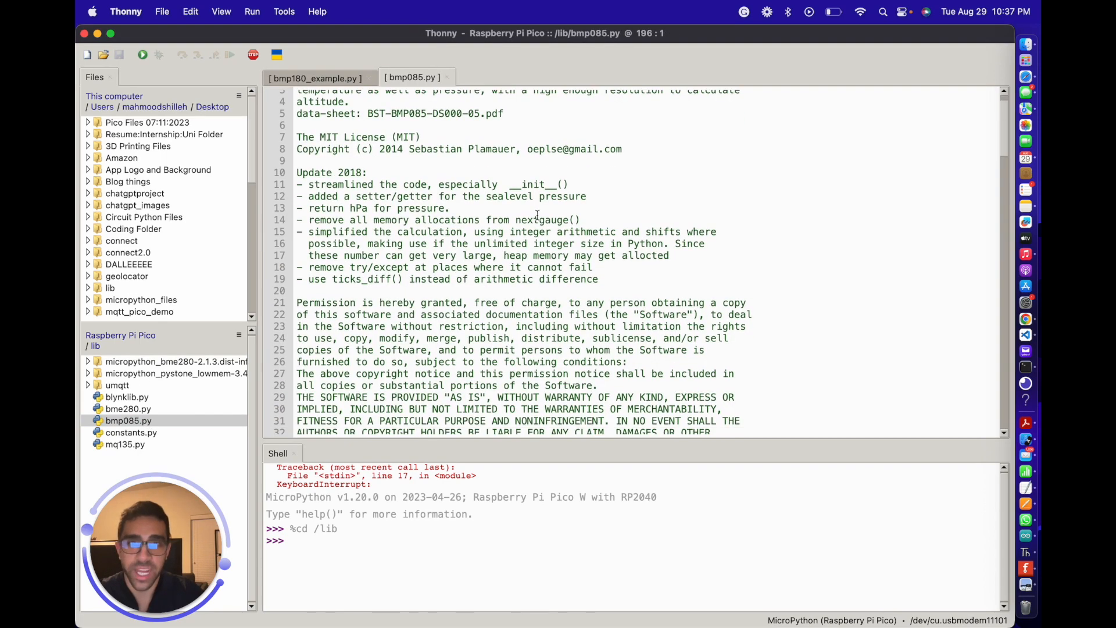
pyautogui.scroll(3)
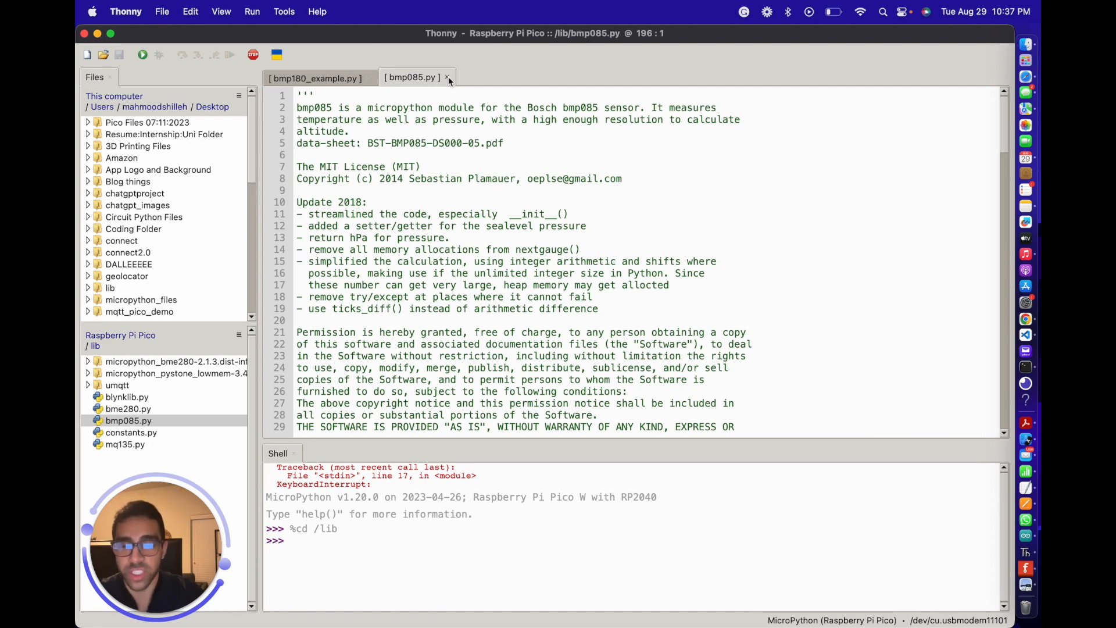
pyautogui.click(283, 12)
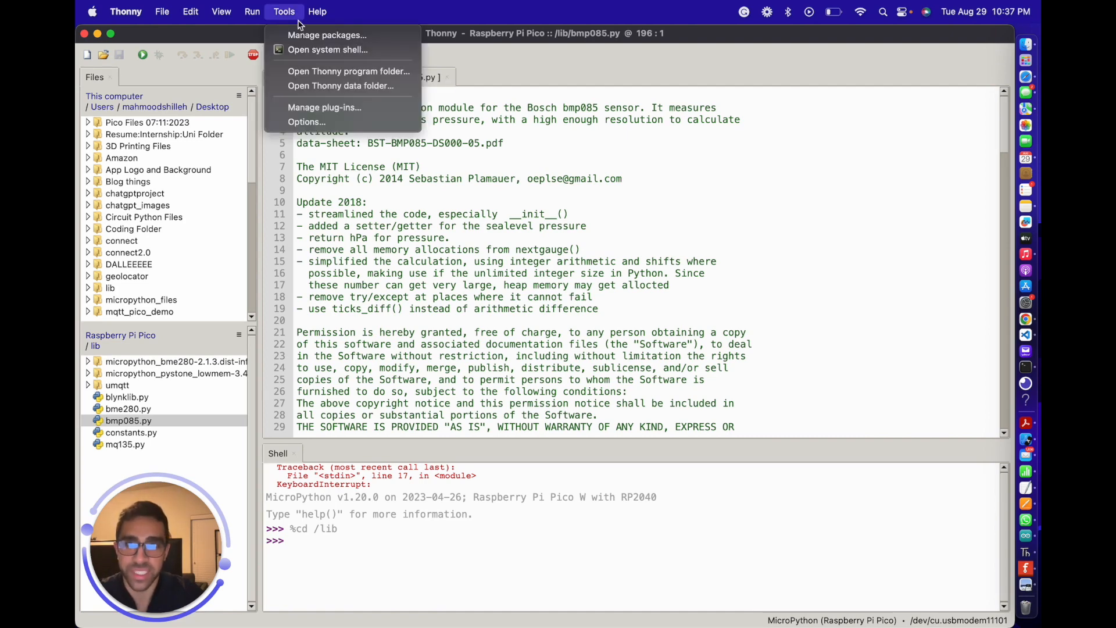
pyautogui.moveTo(490, 64)
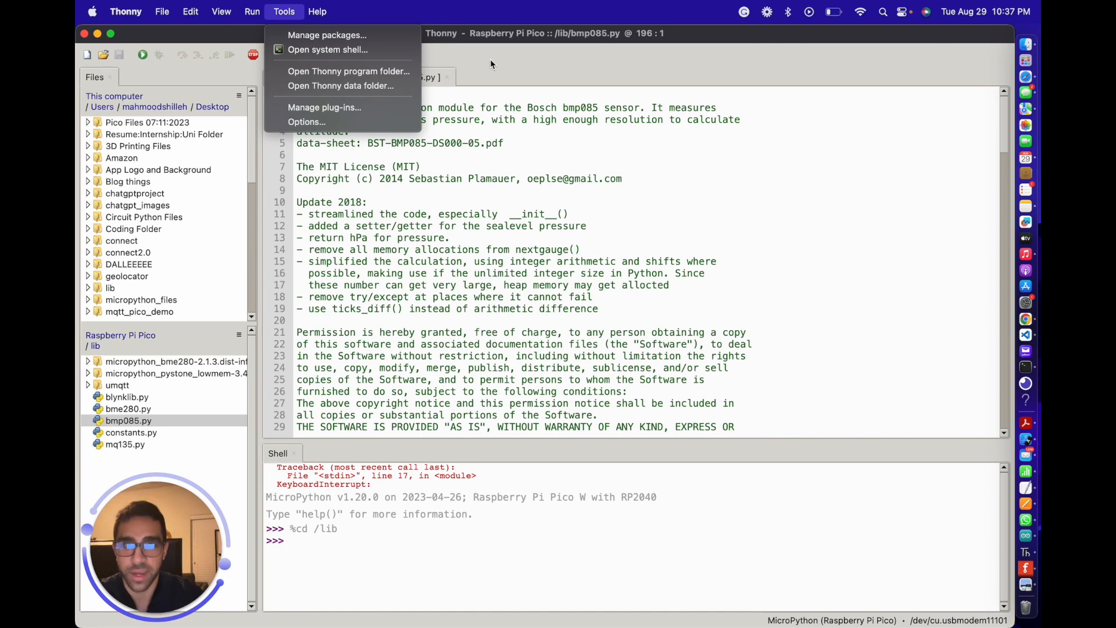
pyautogui.moveTo(292, 20)
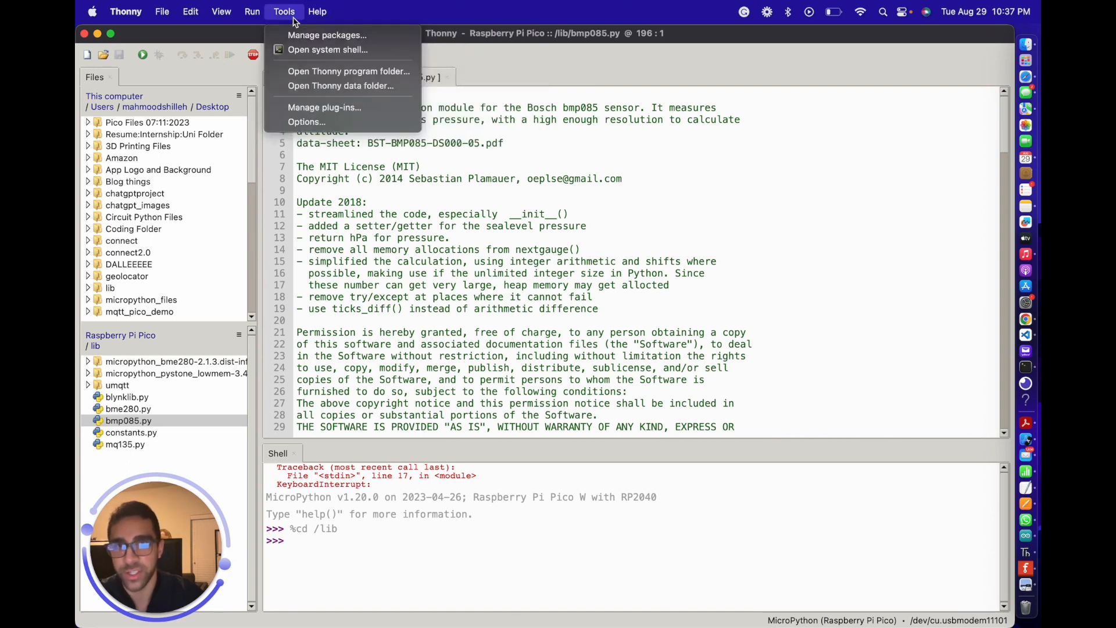
pyautogui.moveTo(516, 85)
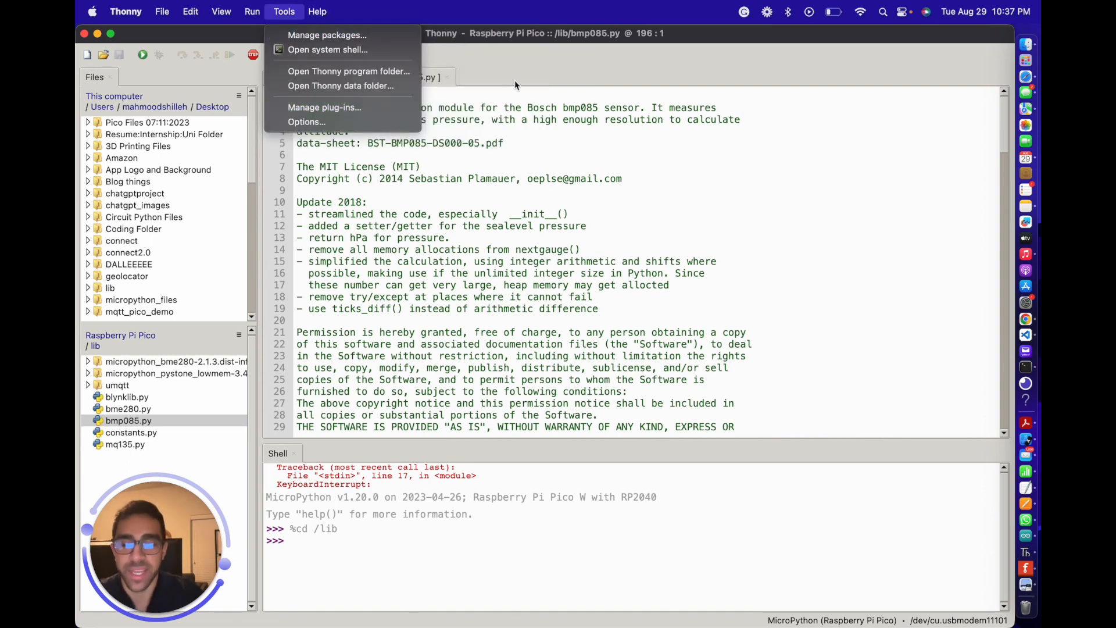
pyautogui.click(516, 85)
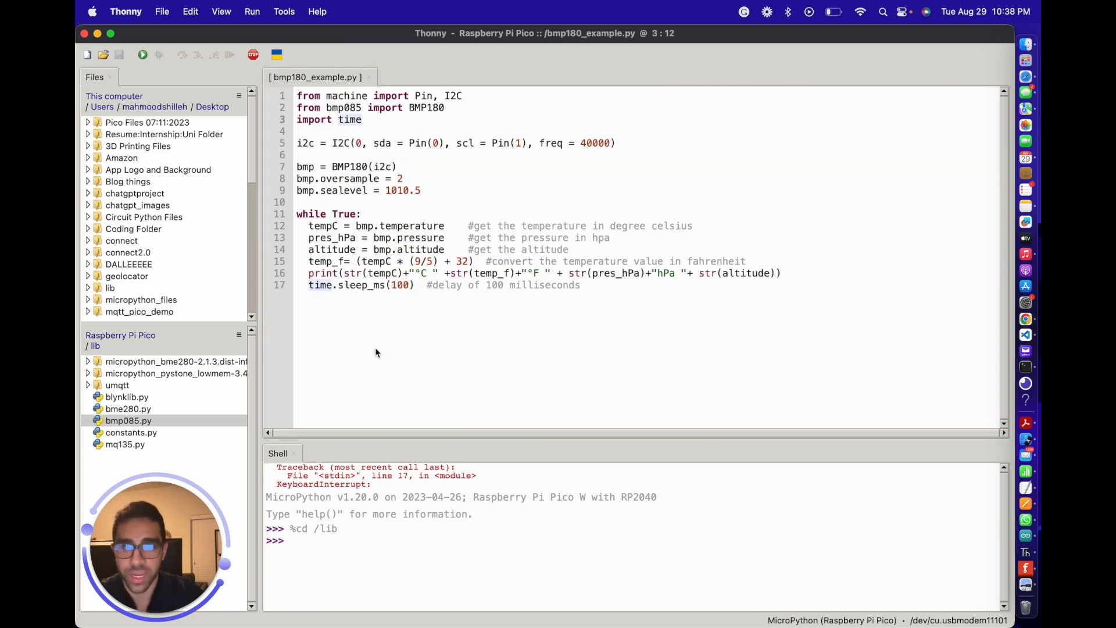
pyautogui.doubleClick(363, 284)
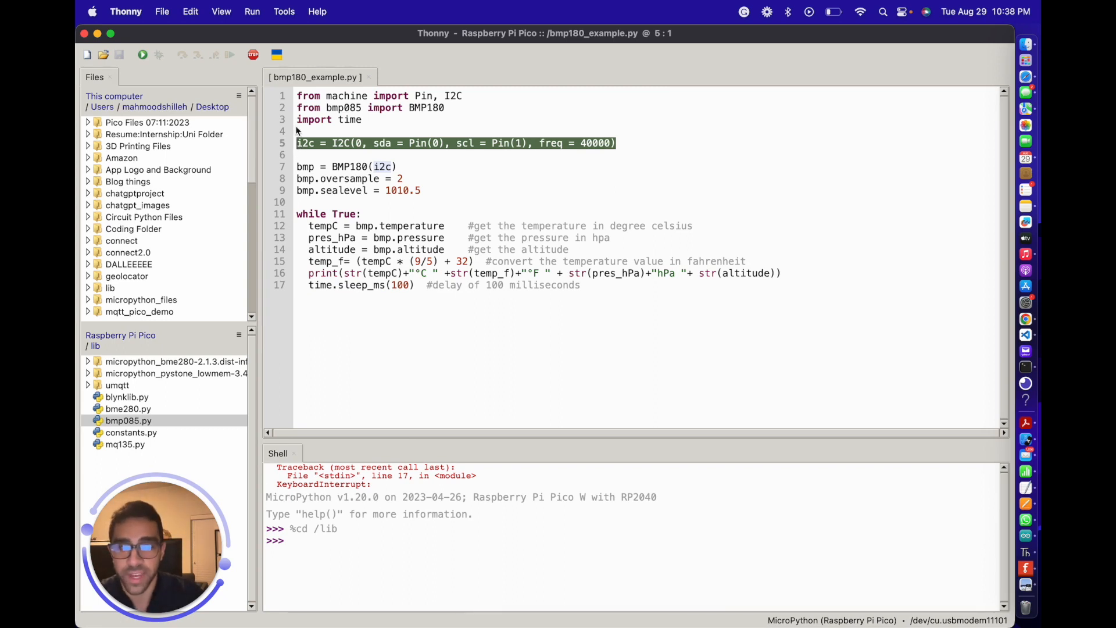
pyautogui.doubleClick(380, 167)
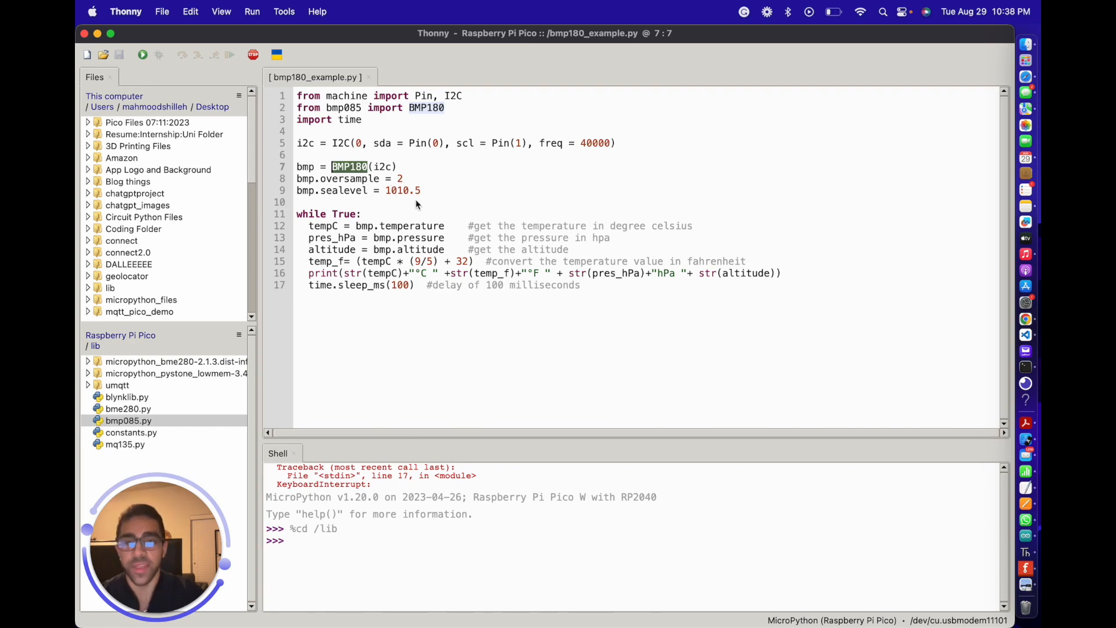
pyautogui.moveTo(429, 196)
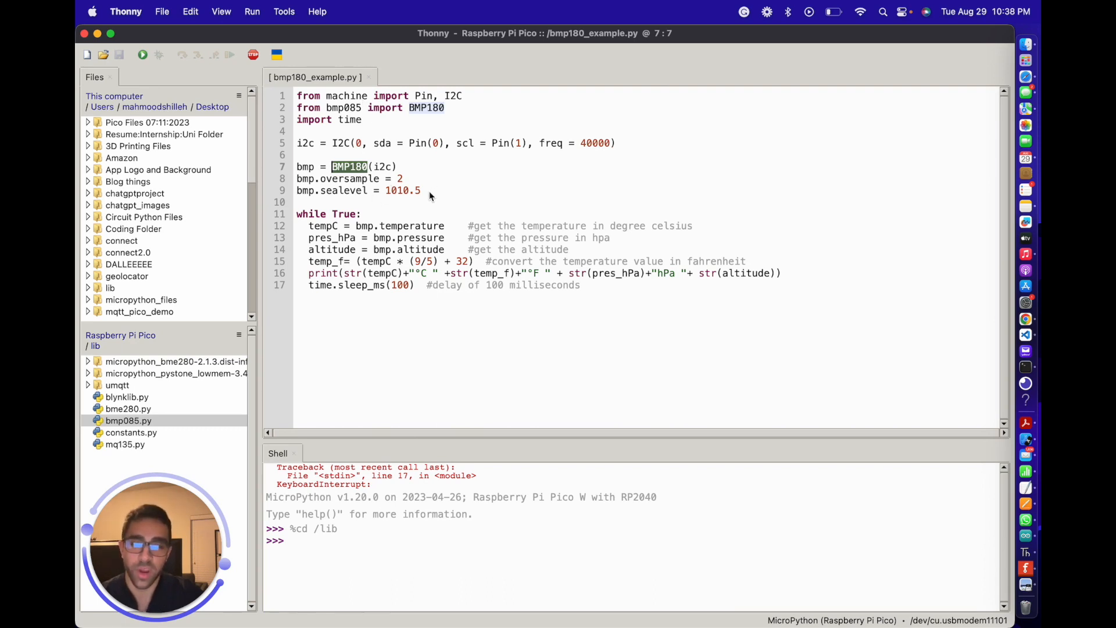
pyautogui.moveTo(347, 199)
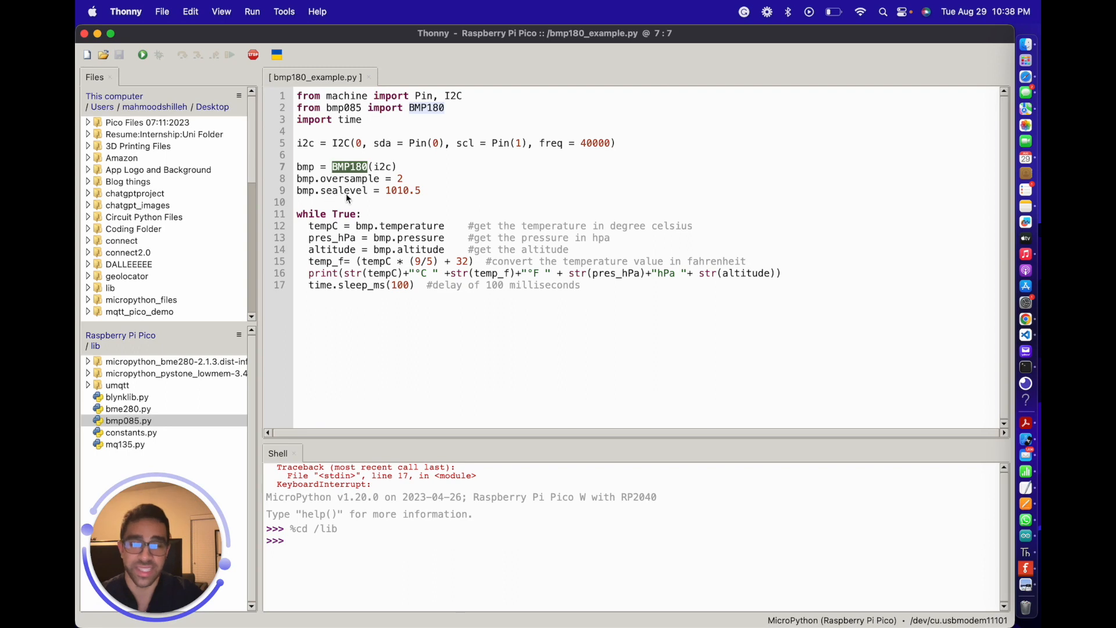
pyautogui.moveTo(421, 199)
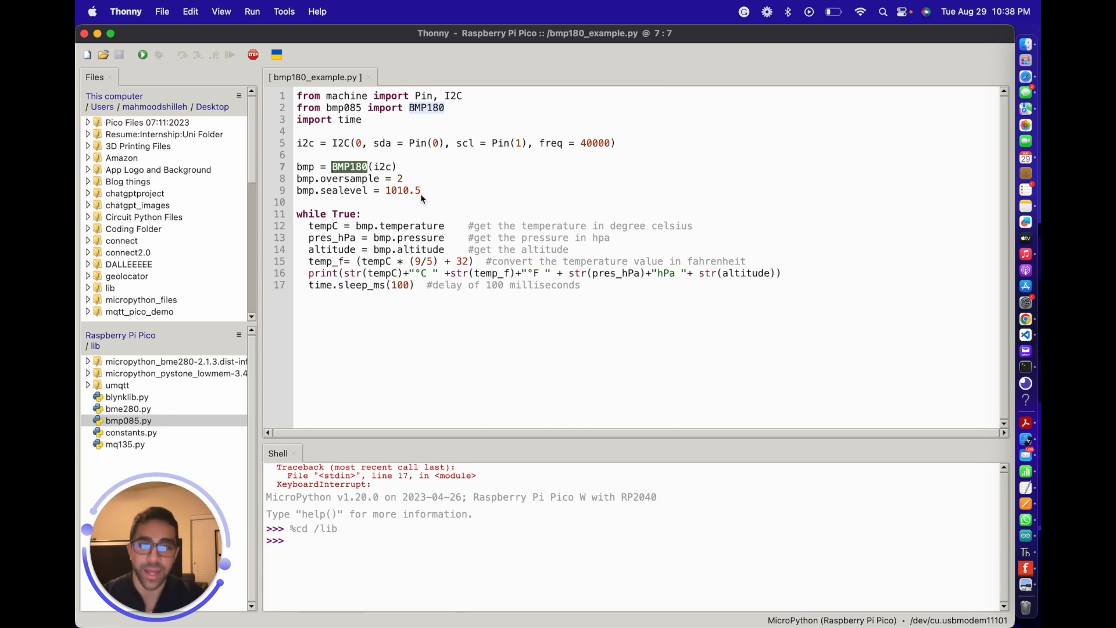
pyautogui.click(419, 190)
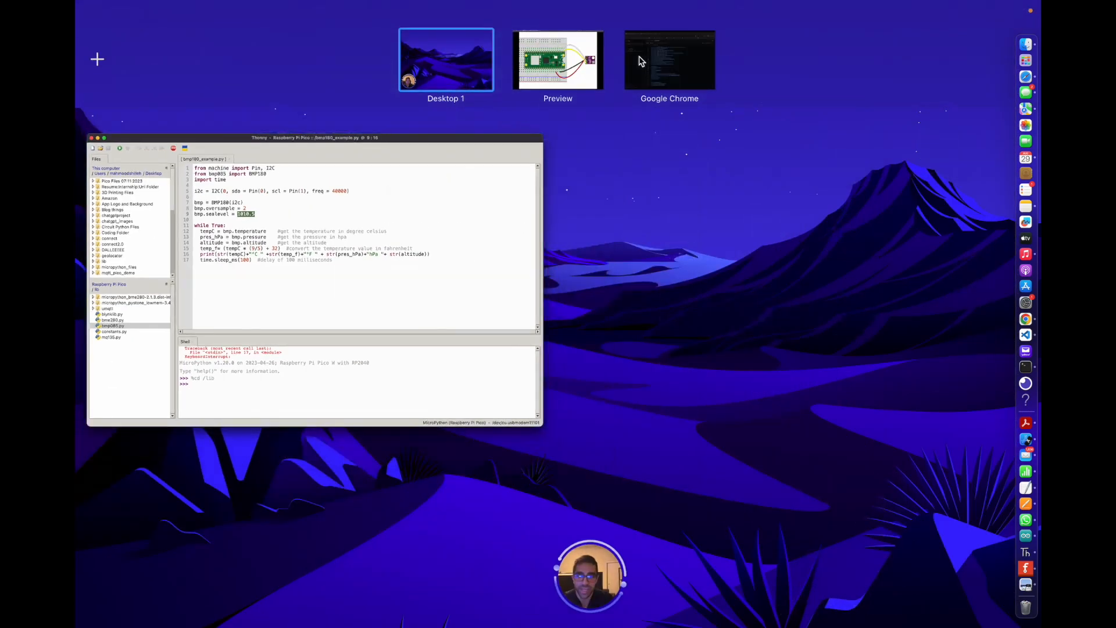
# Step: Switch to Chrome and search for 'sea level pressure austin'
pyautogui.click(668, 59)
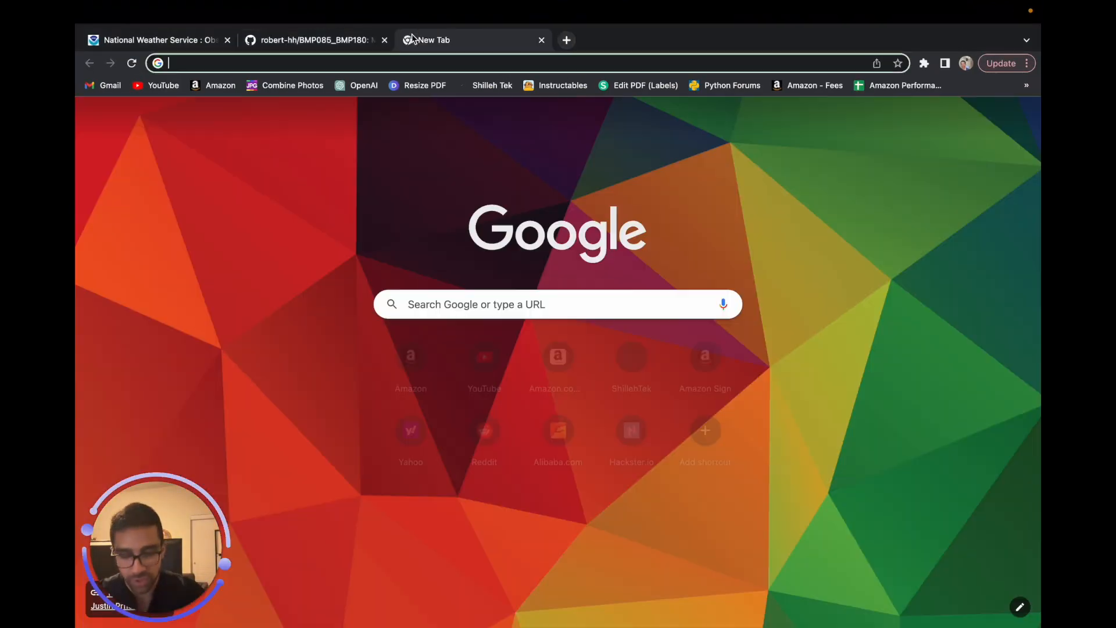
pyautogui.write('sea level pressure austin')
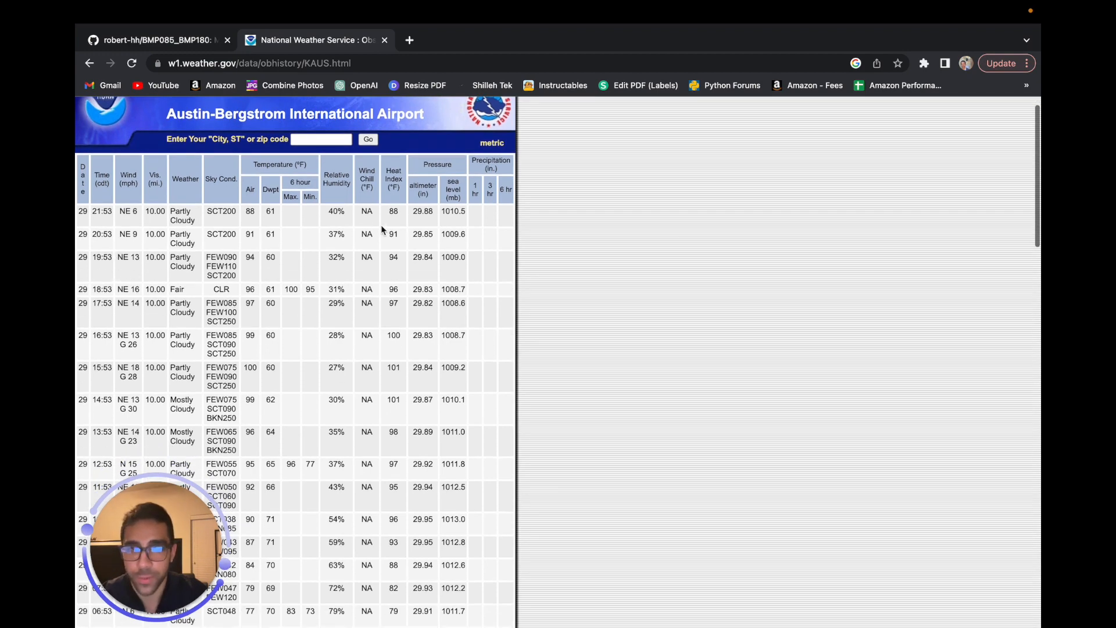
pyautogui.moveTo(466, 213)
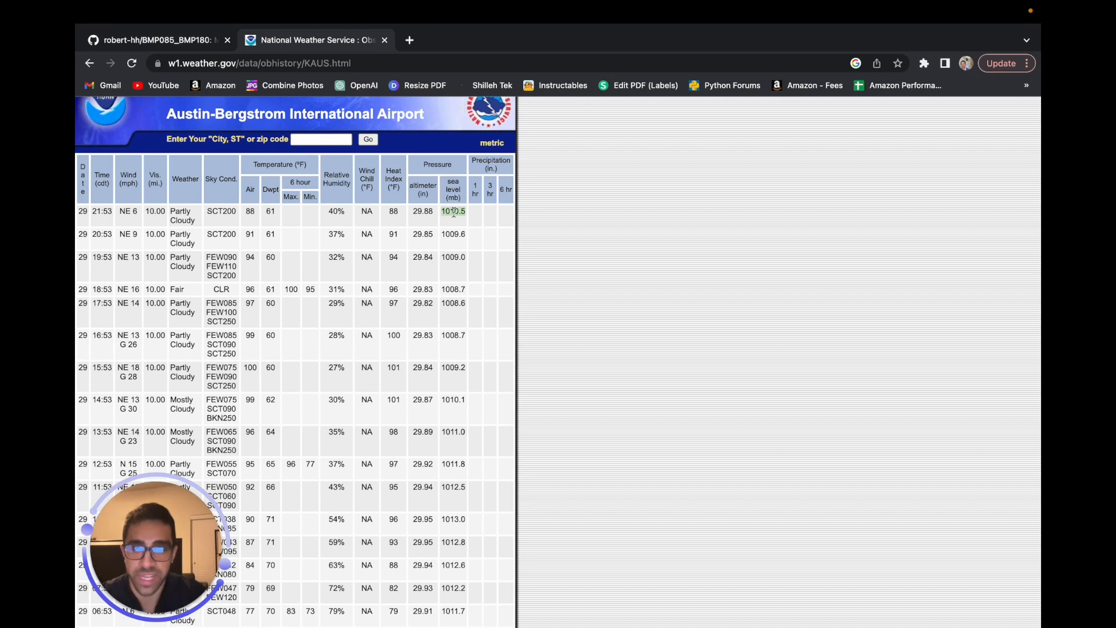
pyautogui.moveTo(499, 215)
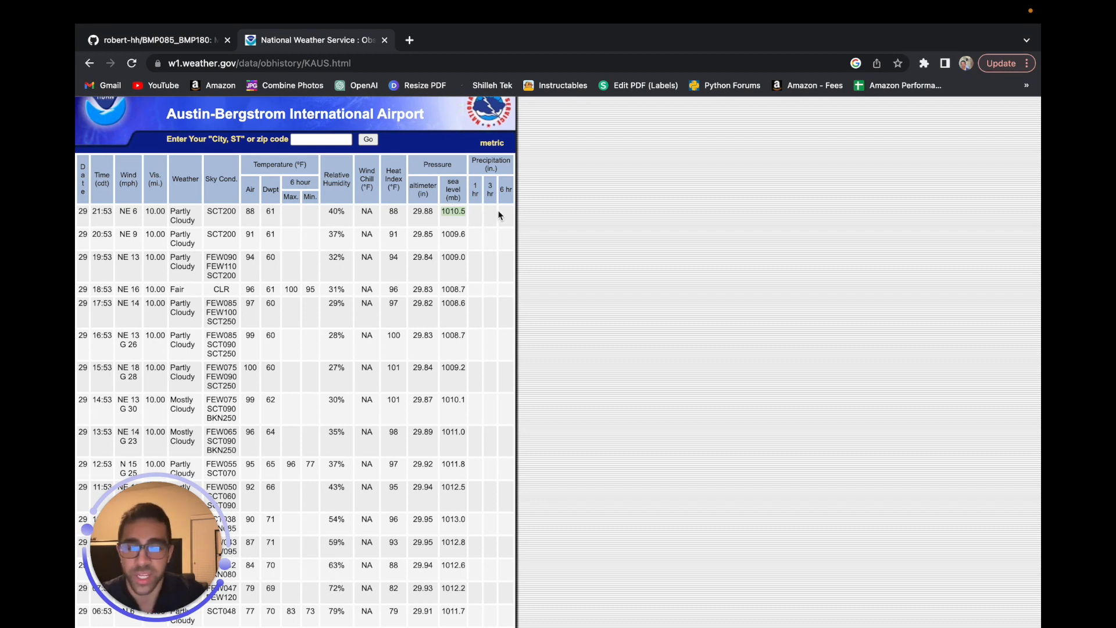
pyautogui.moveTo(446, 210)
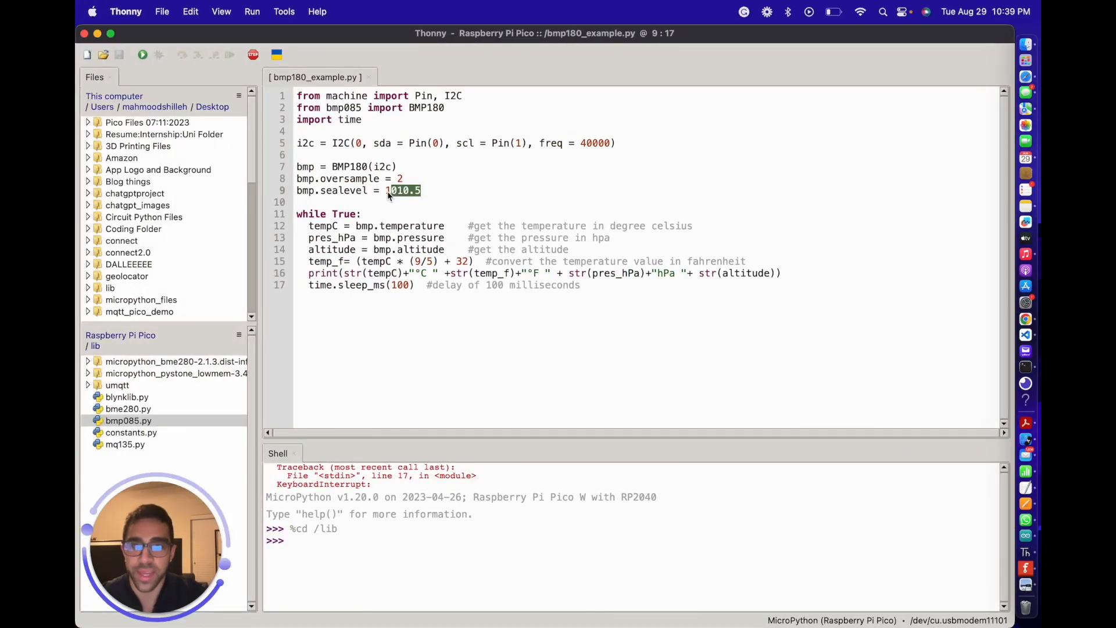
# Step: Edit the sea-level pressure, altitude and print statement lines in bmp180_example.py
pyautogui.click(419, 190)
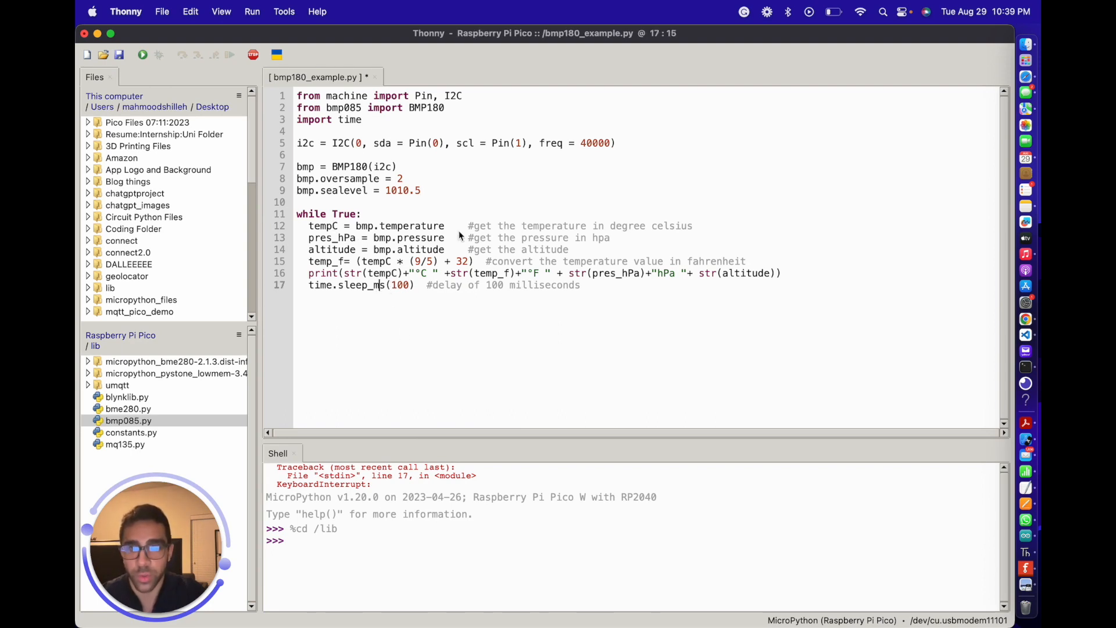
pyautogui.click(425, 249)
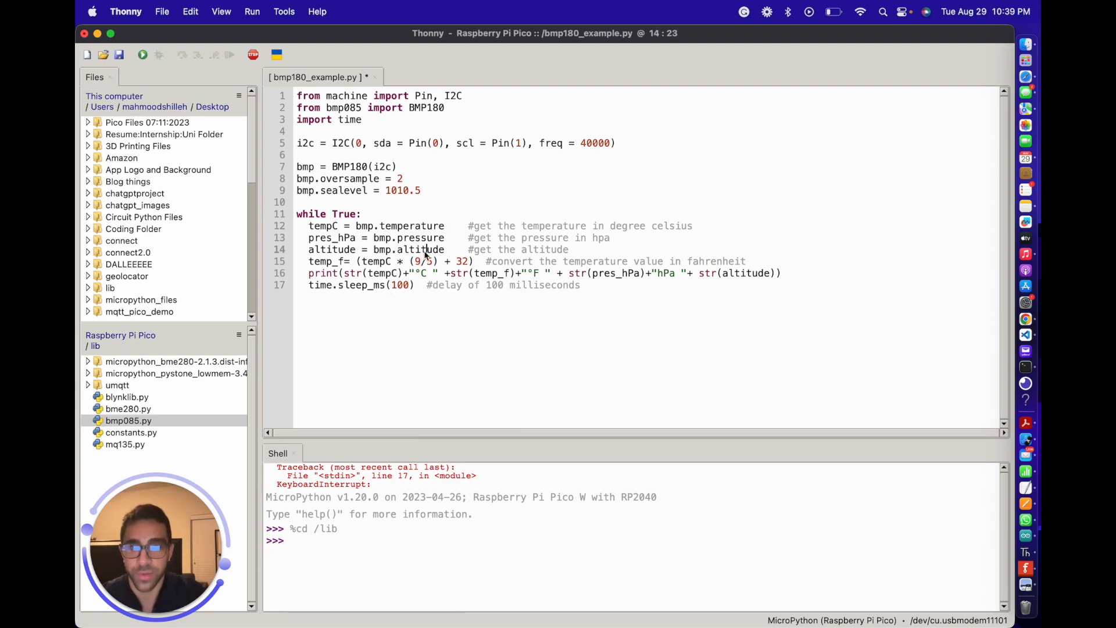
pyautogui.doubleClick(420, 249)
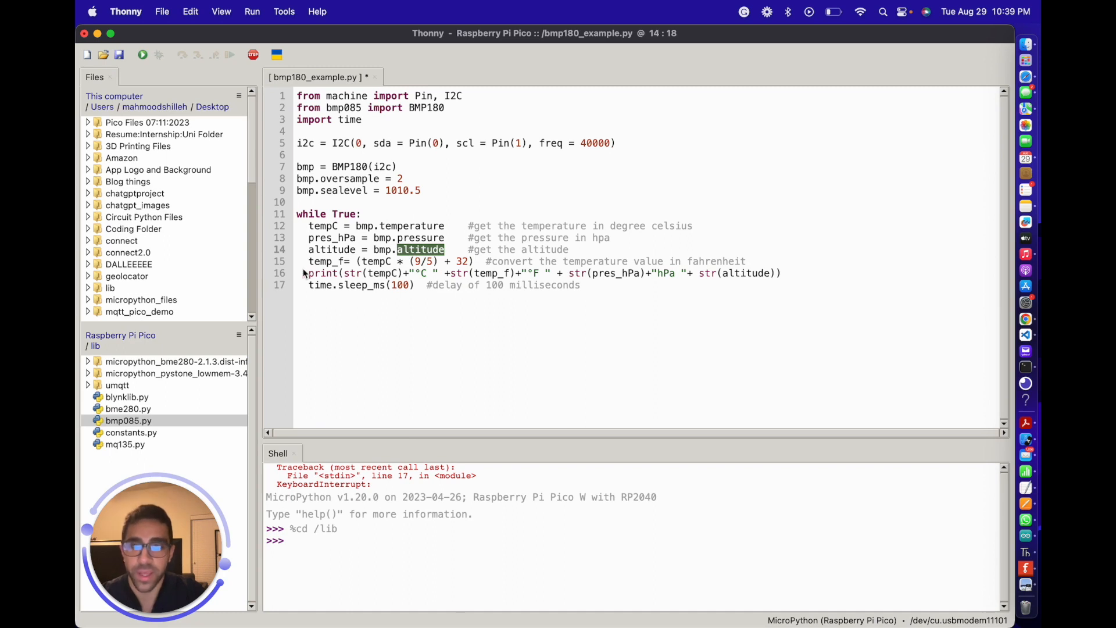
pyautogui.click(335, 261)
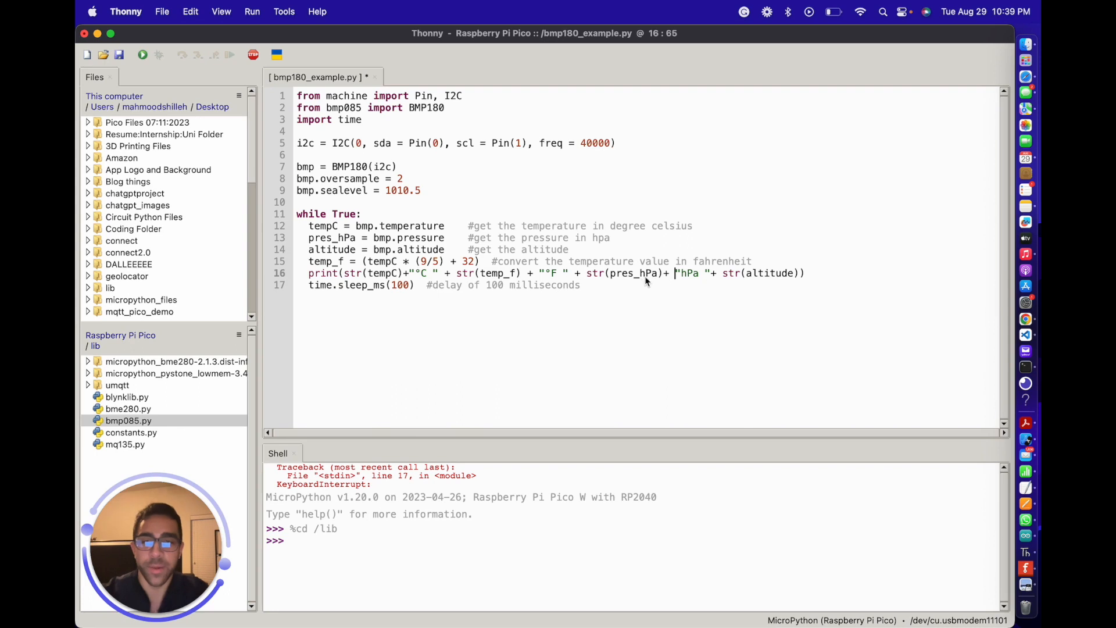
pyautogui.moveTo(400, 290)
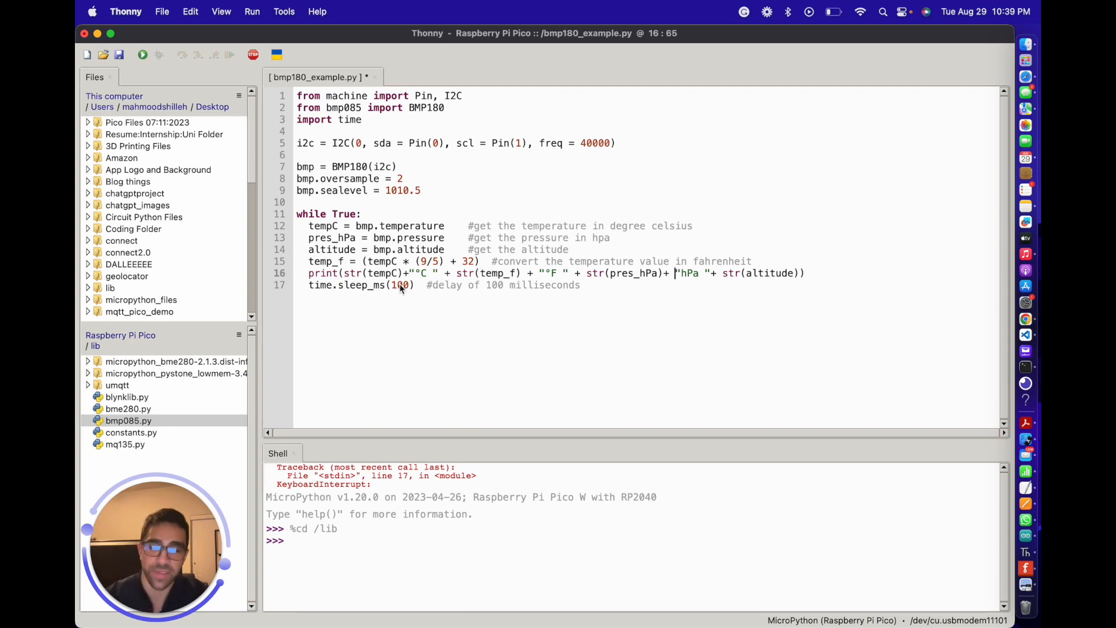
pyautogui.moveTo(221, 89)
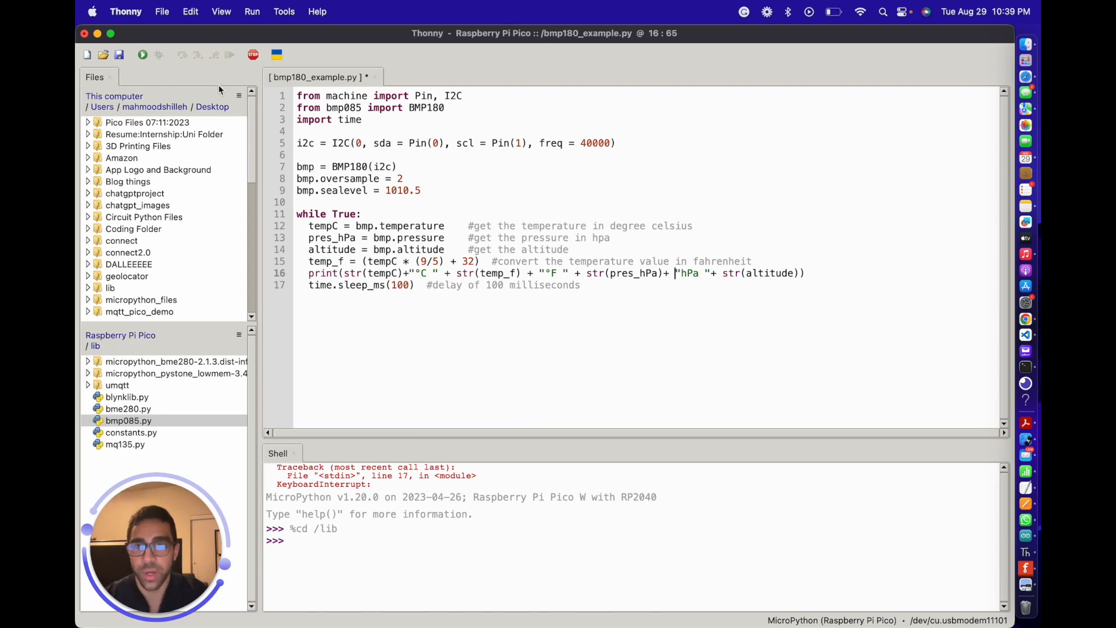
# Step: Run bmp180_example.py on the Pico to stream the sensor readings
pyautogui.click(550, 250)
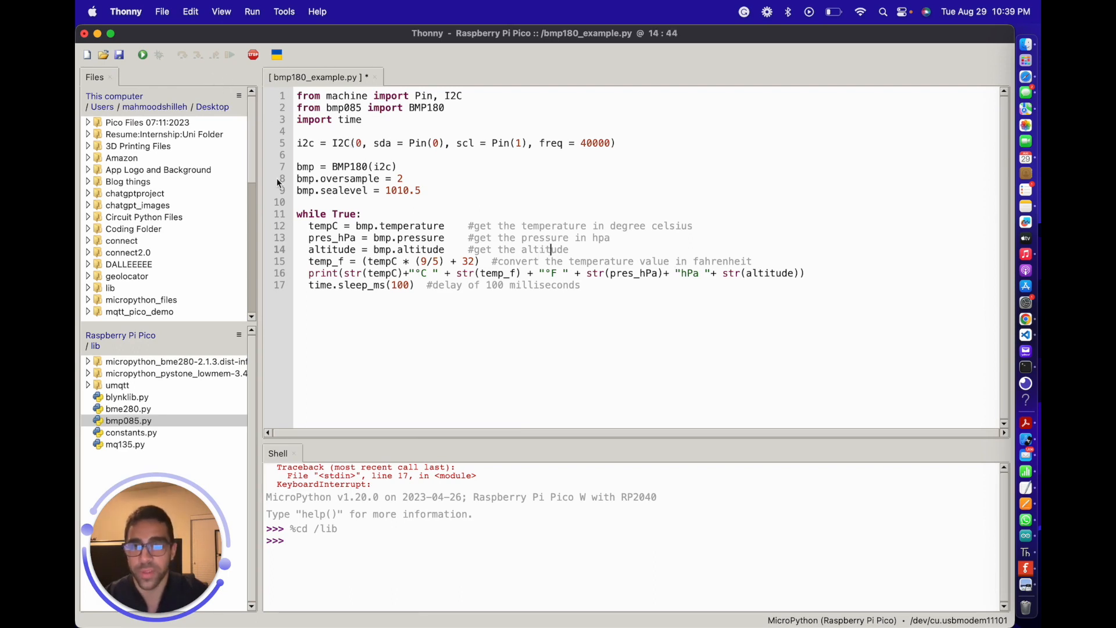
pyautogui.click(142, 54)
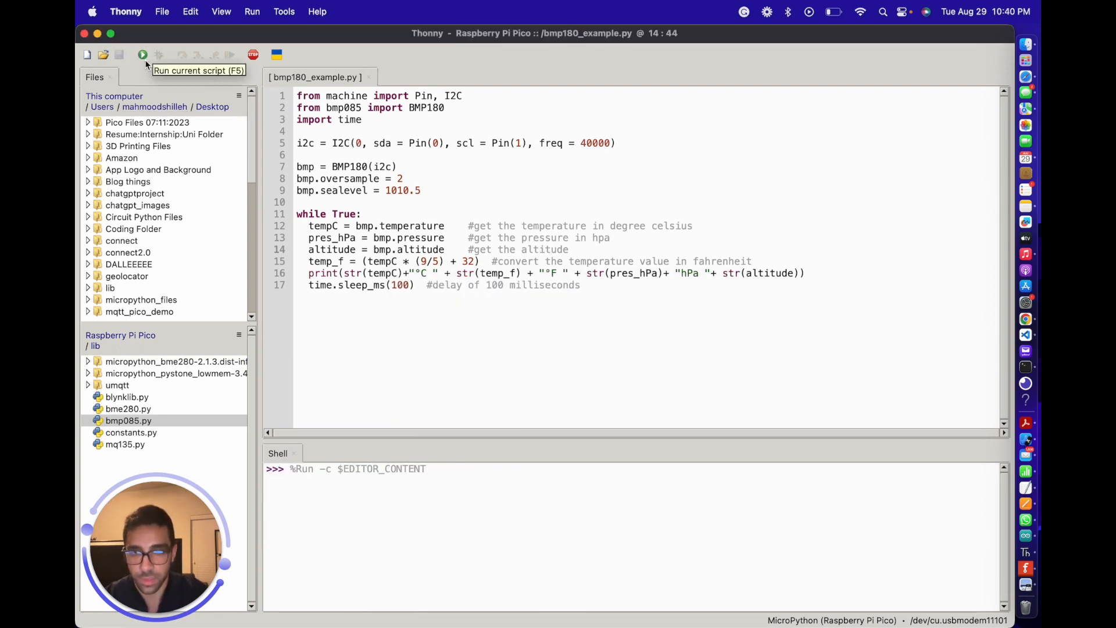
pyautogui.click(142, 55)
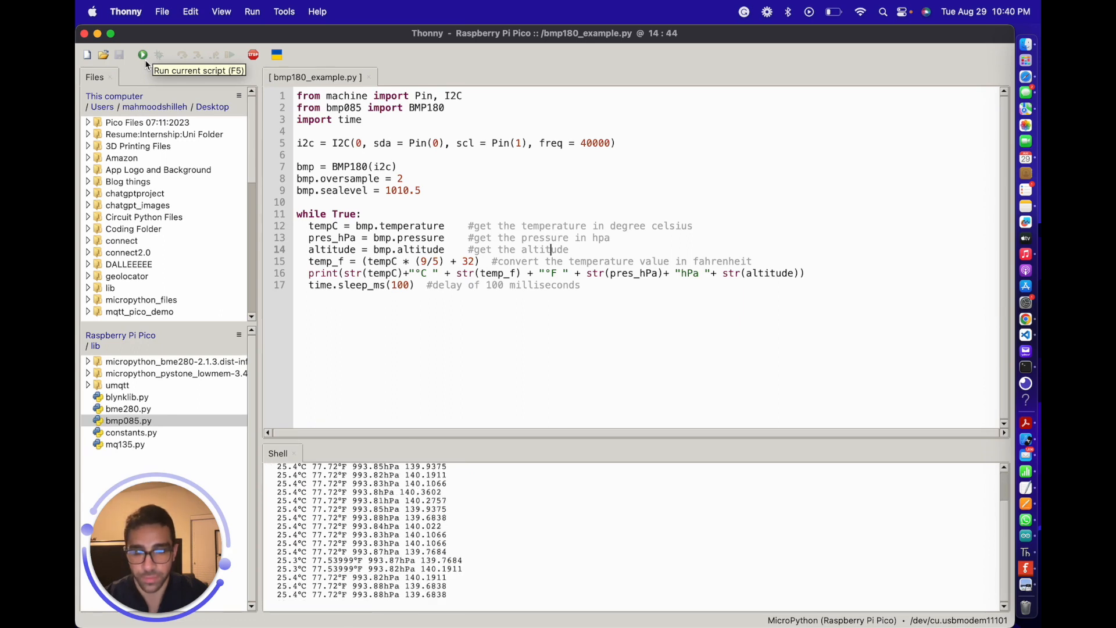